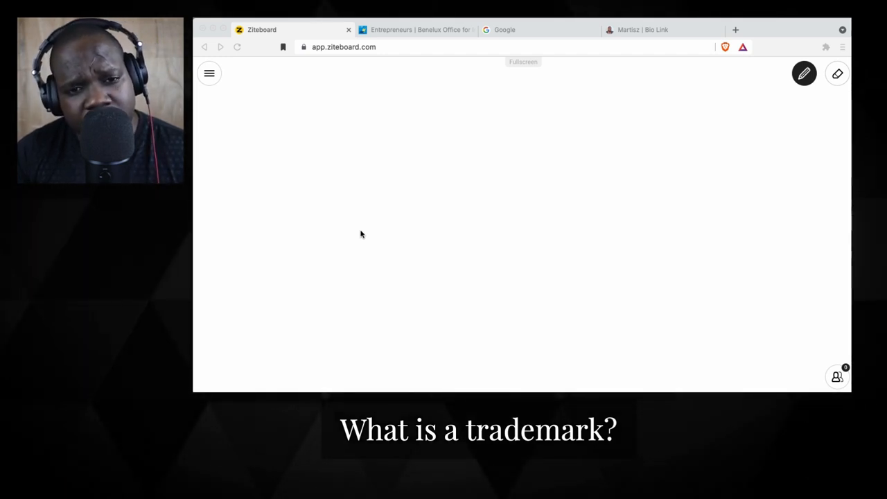
mouse_move(374, 111)
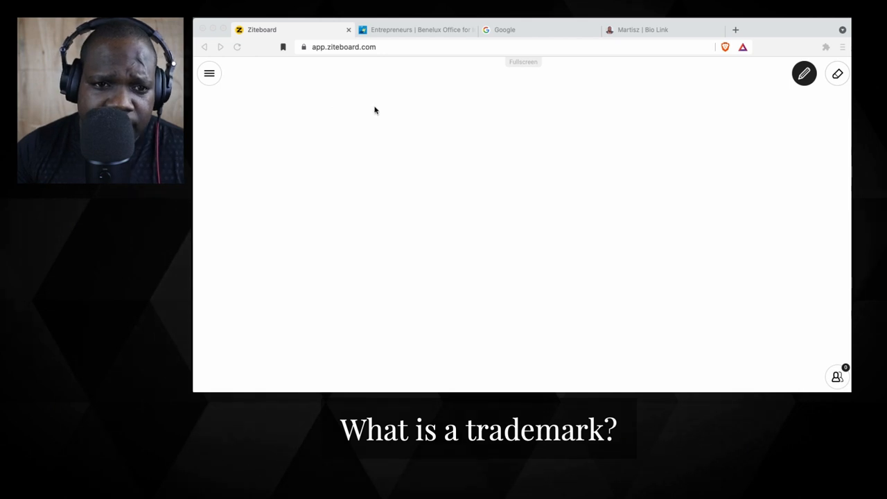
Step: On the BOIP site, go to the Benelux, EU or international protection page
left_click(416, 29)
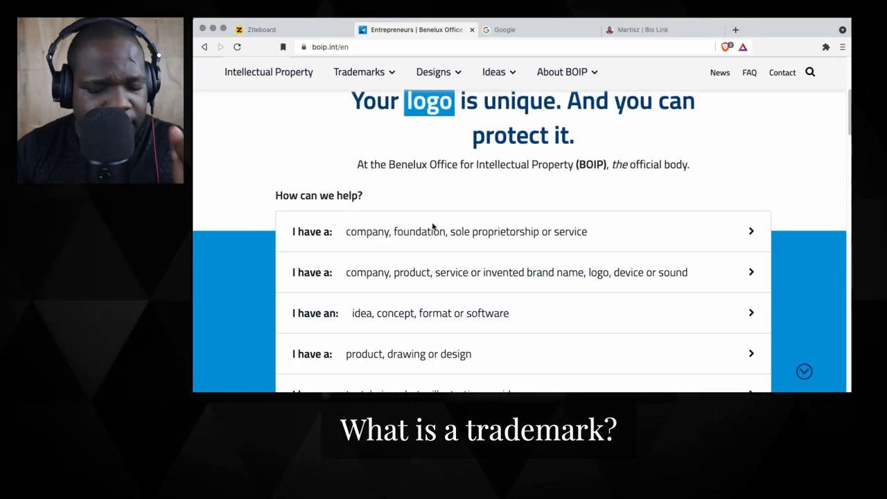
scroll("down", 3)
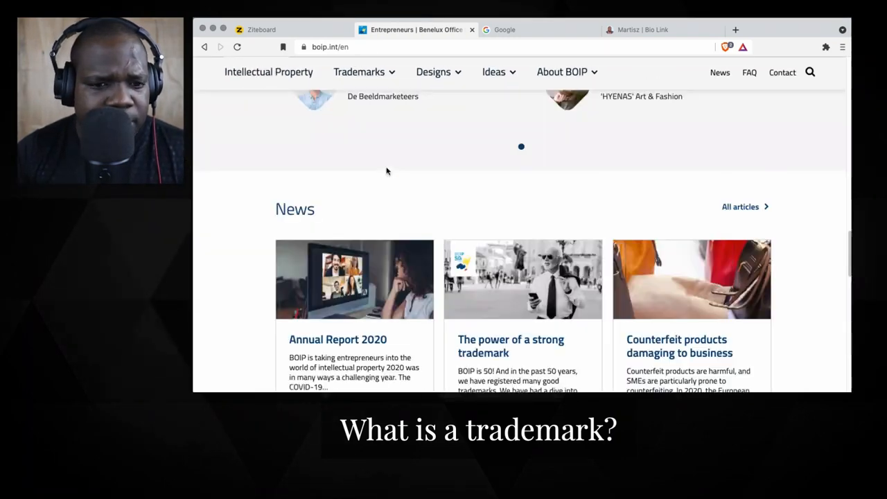
scroll("down", 3)
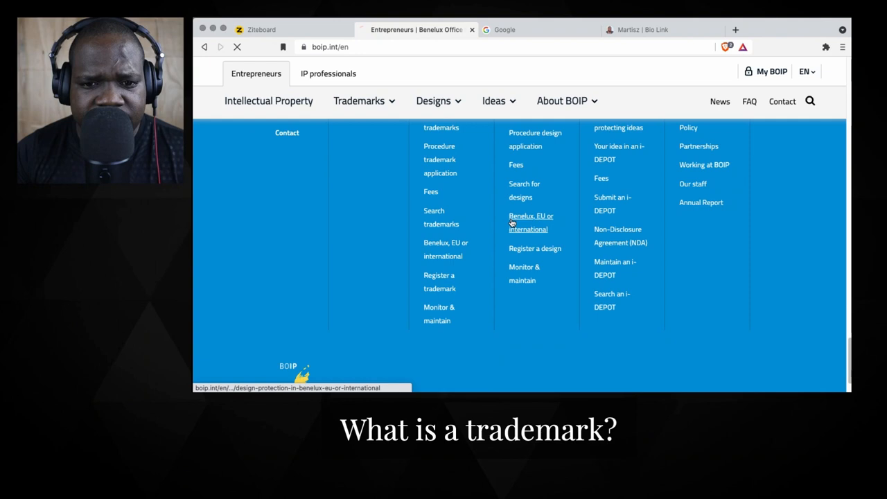
left_click(531, 222)
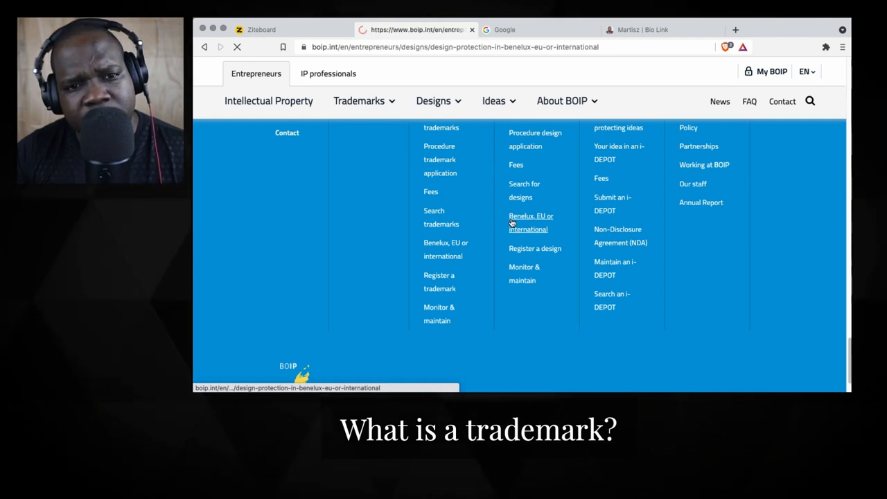
left_click(531, 222)
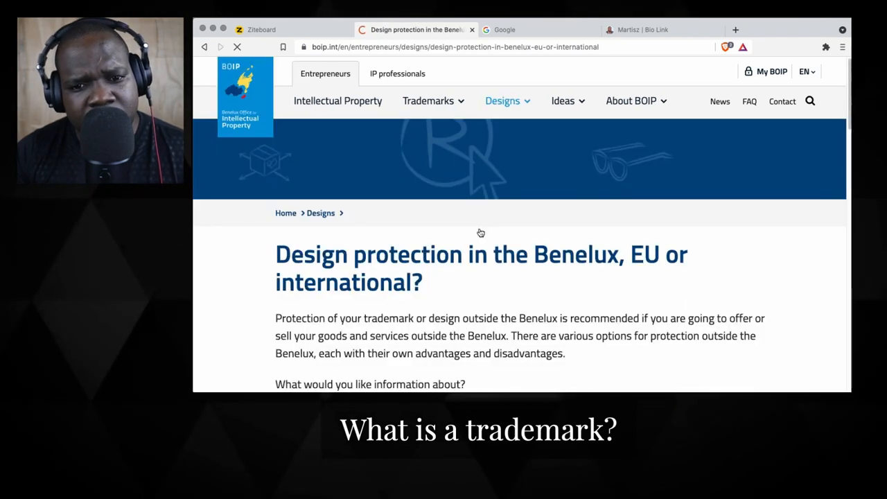
Step: Choose trademark information and open the Benelux Convention on Intellectual Property (BCIP) page
scroll("down", 3)
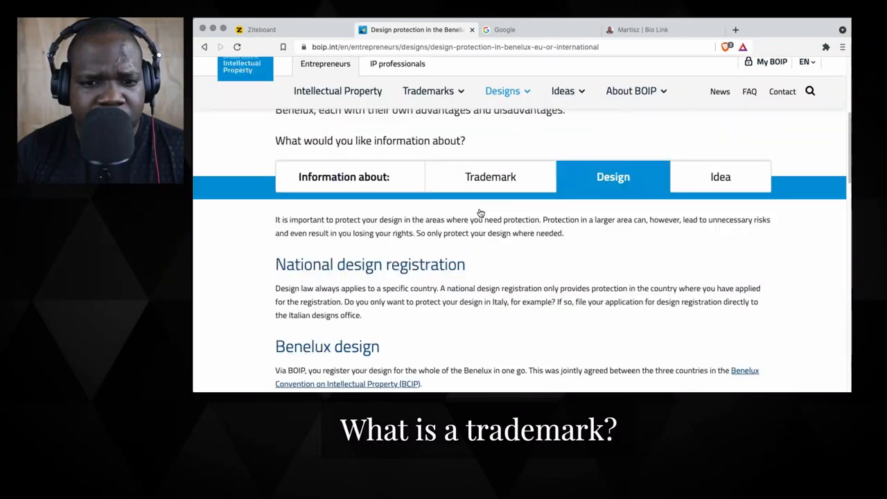
left_click(490, 177)
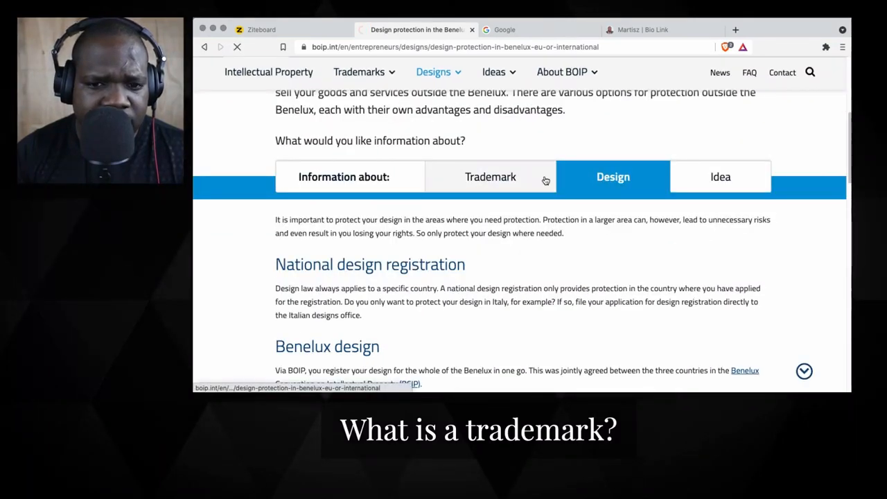
left_click(490, 176)
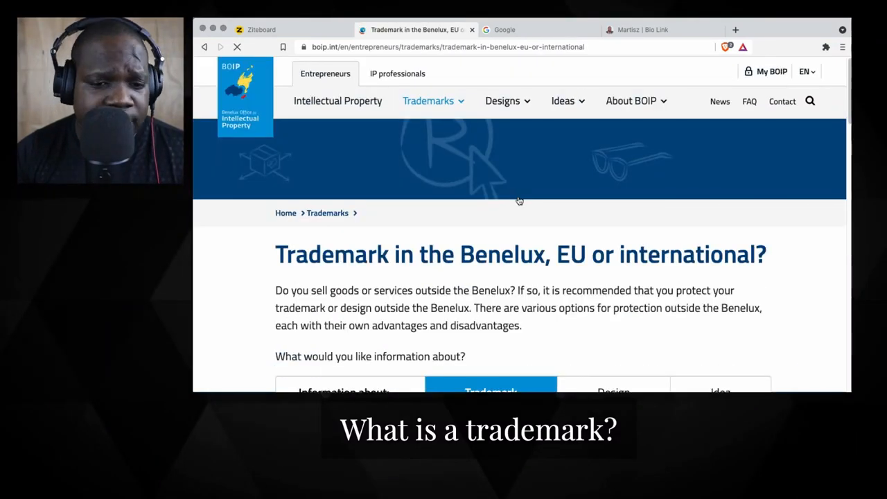
scroll("down", 3)
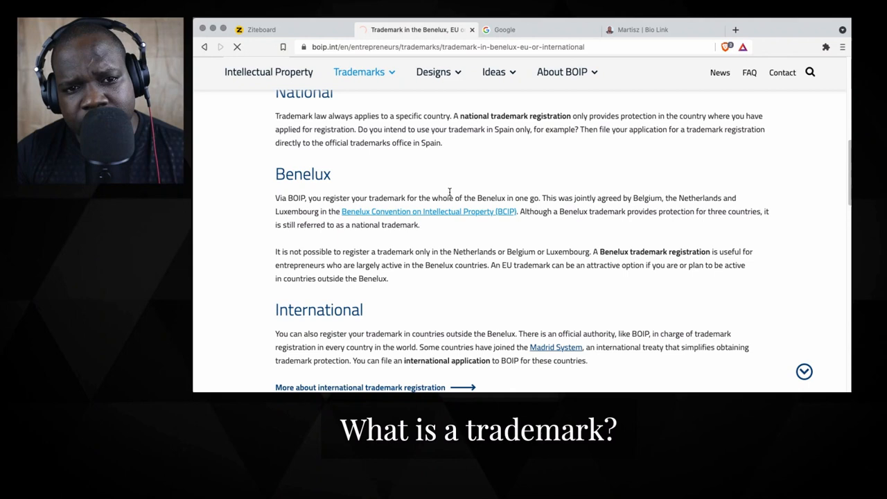
left_click(427, 211)
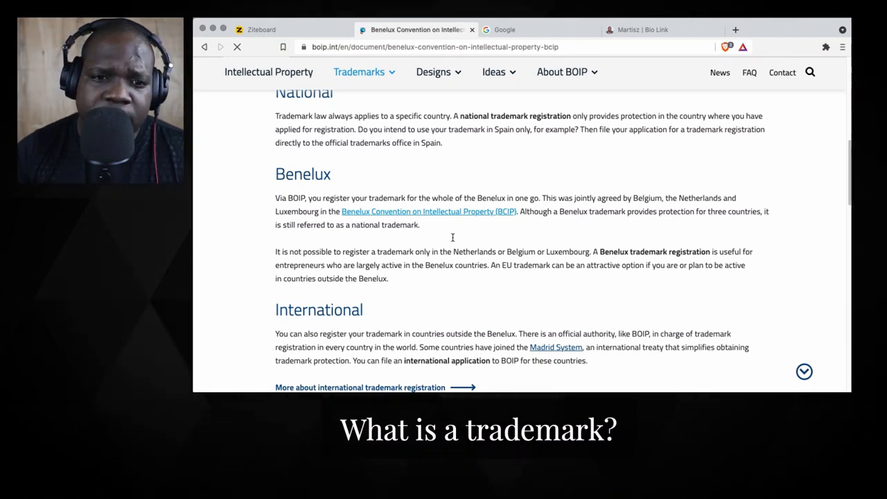
left_click(428, 212)
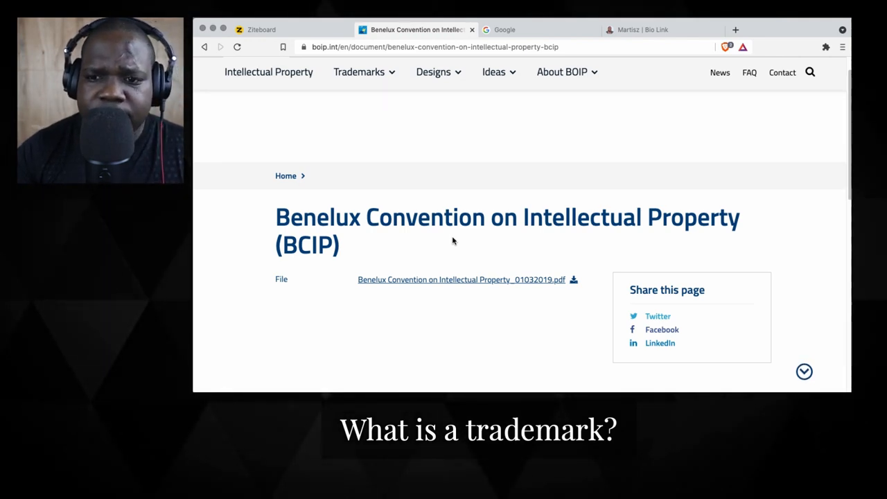
Step: Download the Benelux Convention on Intellectual Property PDF and open it in PDF Expert
left_click(461, 280)
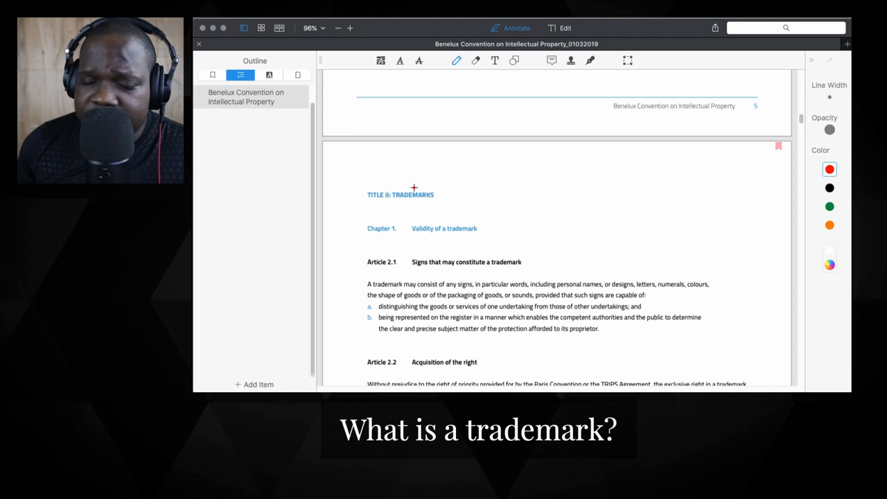
Step: Draw a red pen circle around the 'TITLE II: TRADEMARKS' heading
left_click_drag(368, 178, 392, 175)
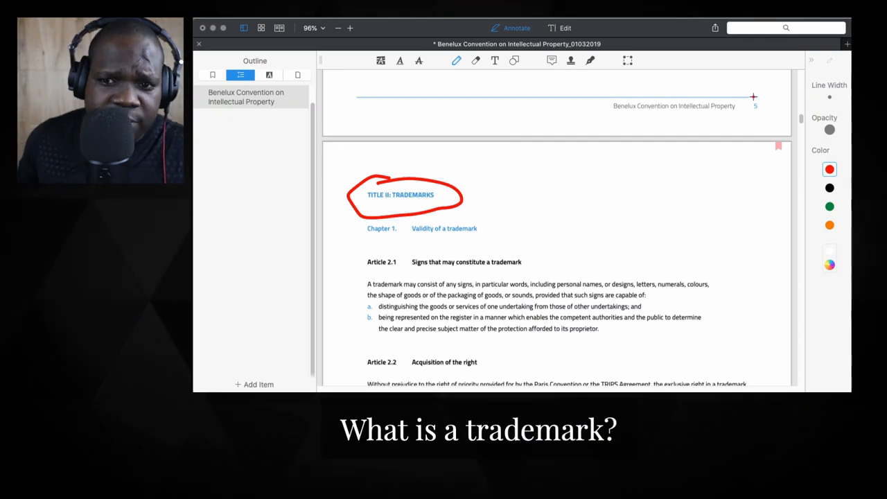
scroll("down", 3)
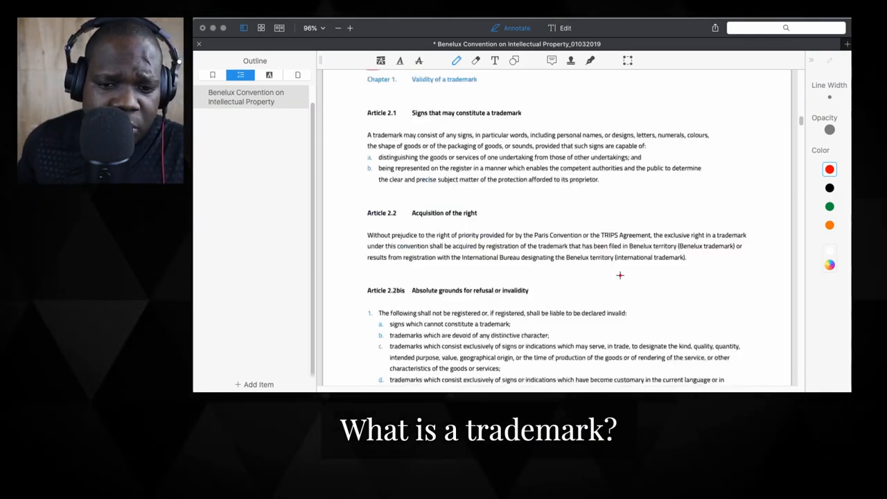
scroll("down", 3)
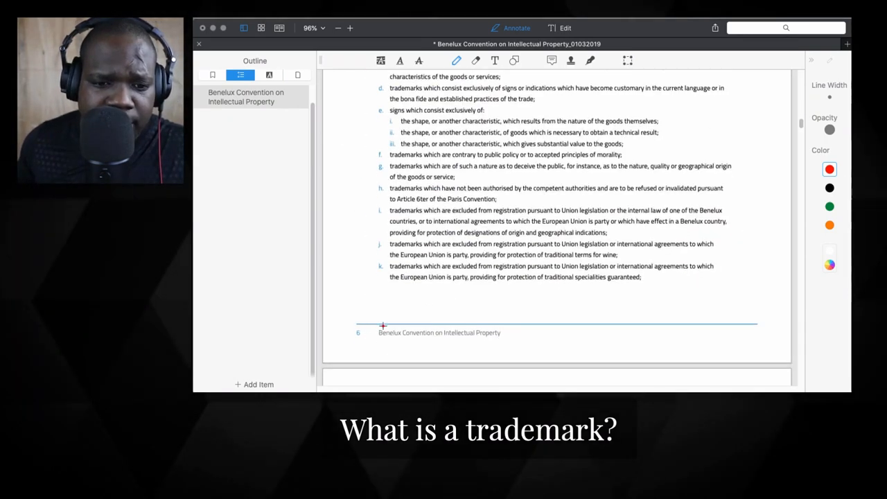
scroll("up", 3)
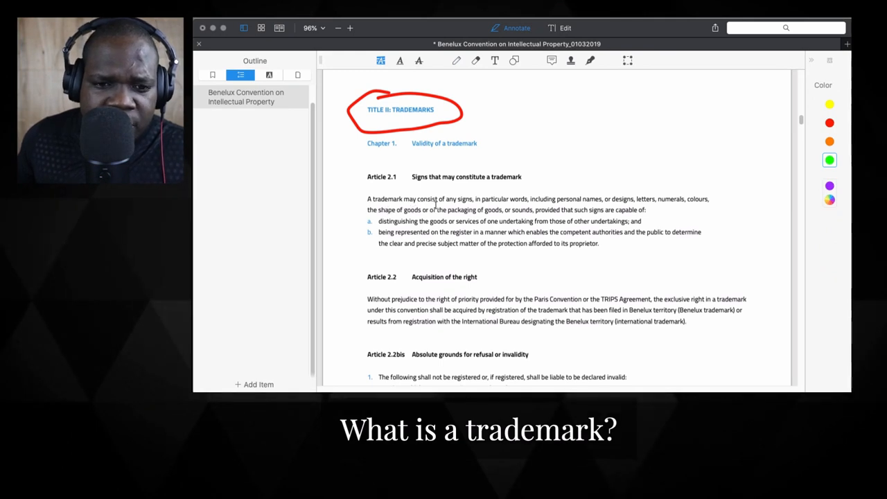
Step: Highlight 'any signs', 'words', 'personal names', and 'numerals and colours' in Article 2.1 green
double_click(460, 199)
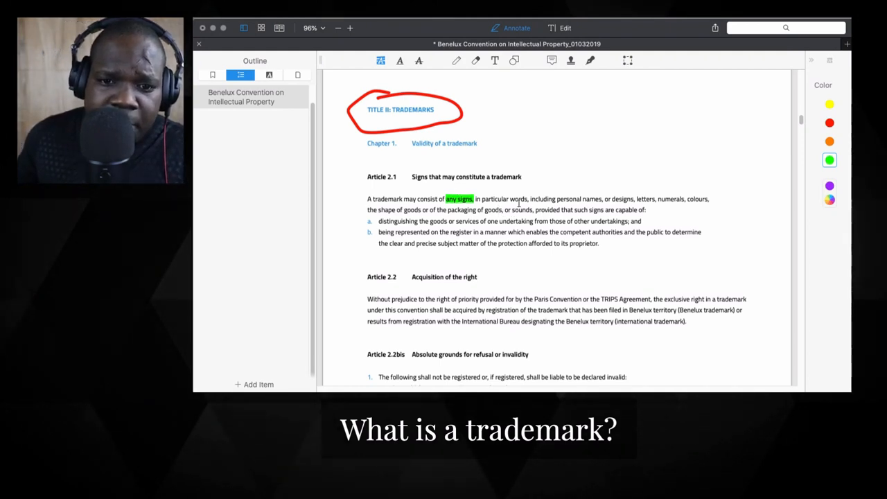
double_click(519, 199)
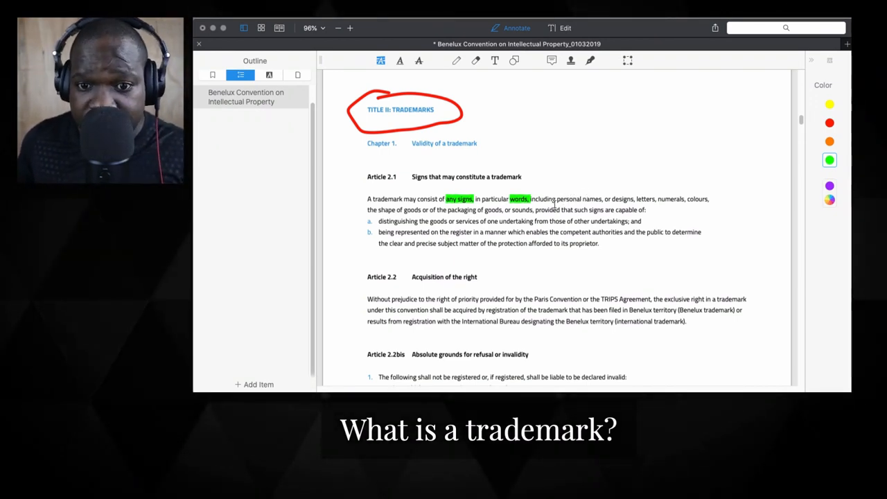
left_click_drag(554, 199, 602, 199)
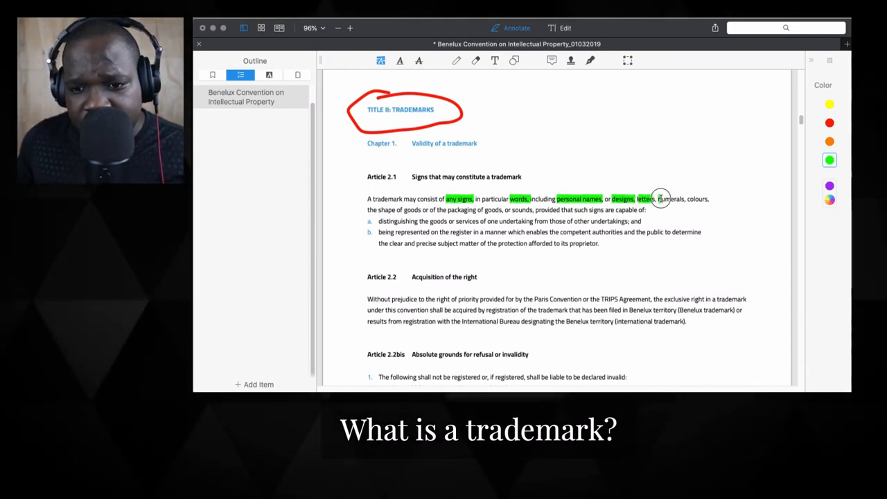
left_click_drag(659, 199, 709, 199)
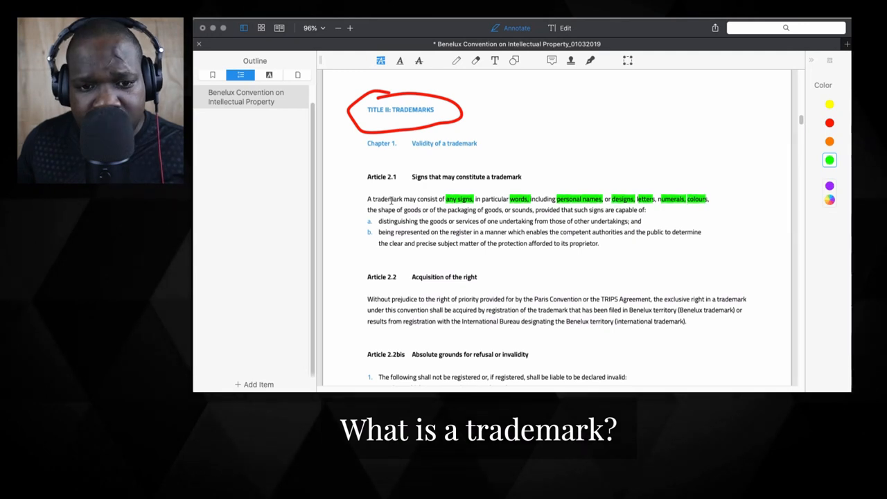
mouse_move(391, 208)
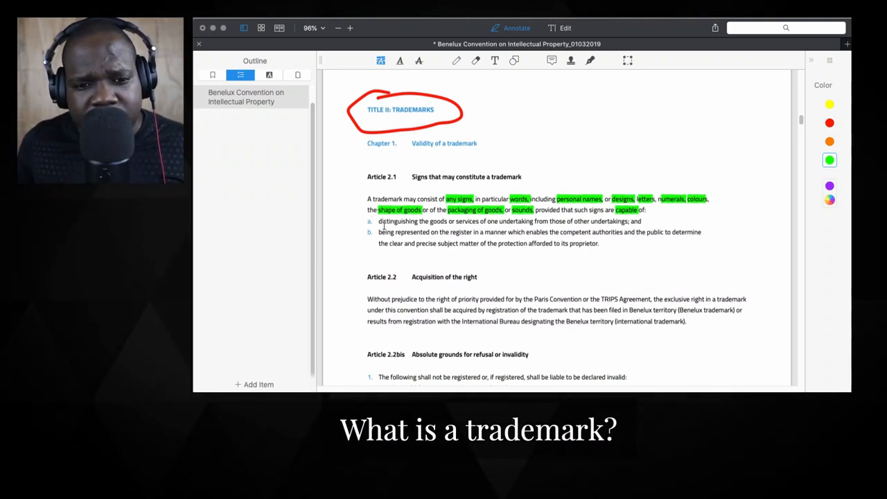
Step: Highlight 'distinguishing' in clause a of Article 2.1 in green
double_click(398, 221)
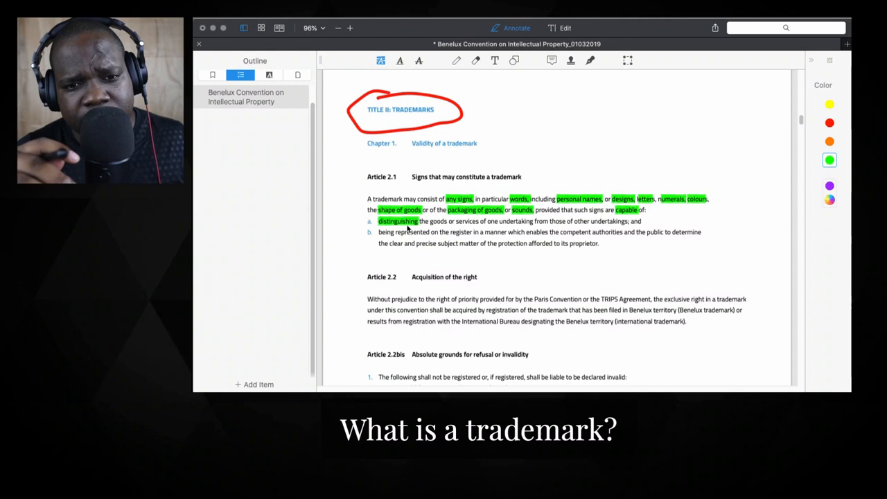
mouse_move(410, 255)
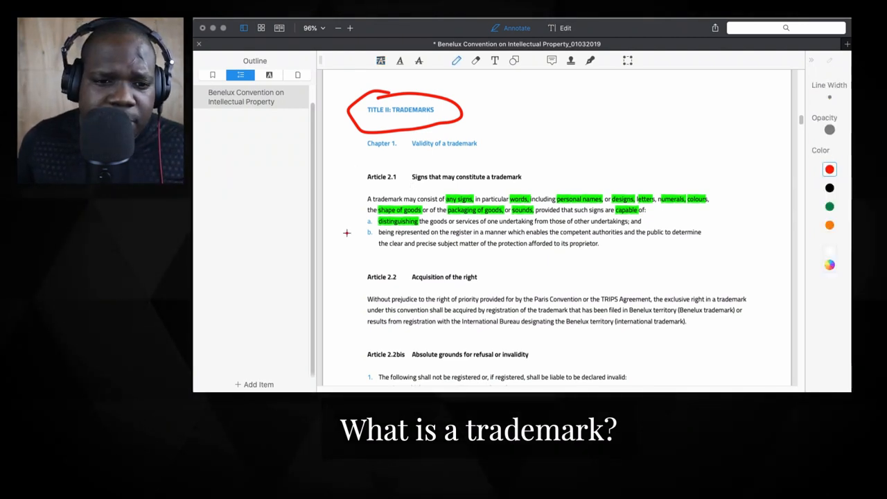
Step: Draw a red pen arrow to the left of clause a in Article 2.1
left_click_drag(364, 220, 351, 222)
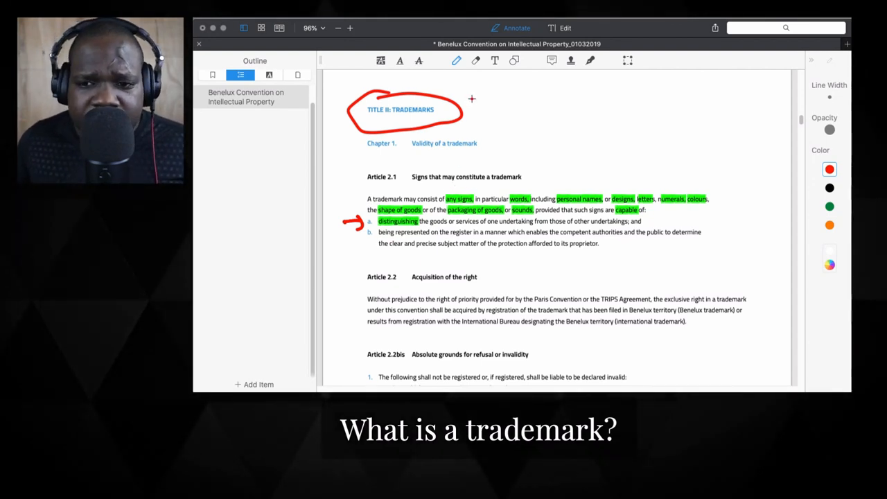
mouse_move(543, 129)
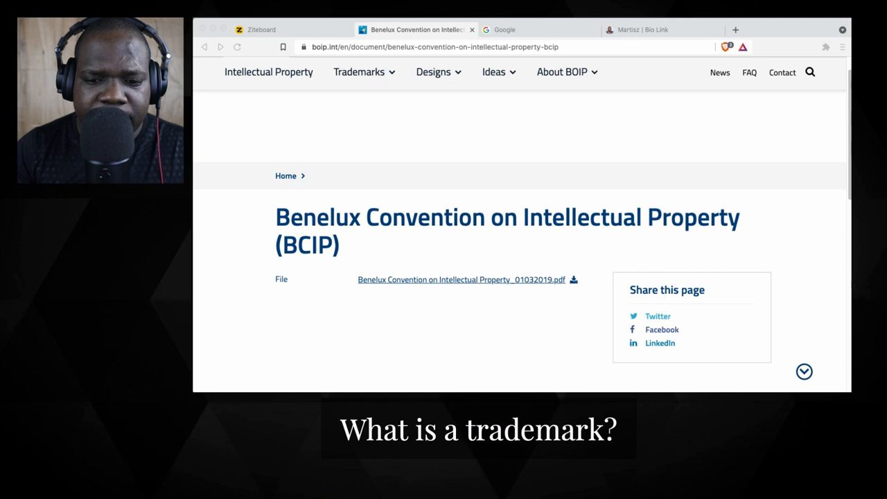
mouse_move(504, 153)
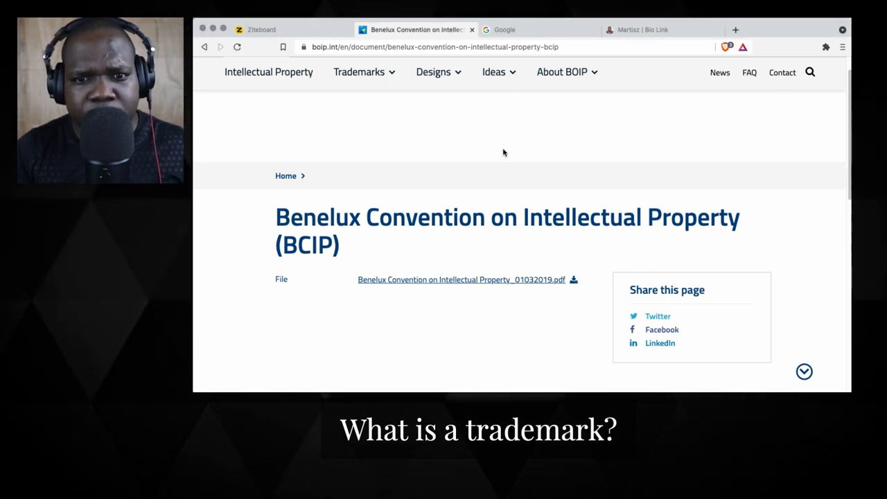
mouse_move(497, 182)
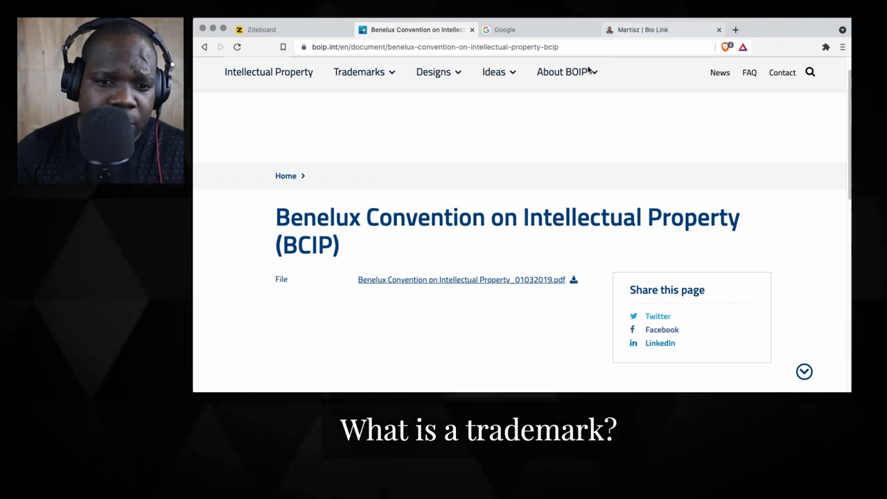
Step: Switch to the Martisz Bio Link page listing Buy Me A Coffee and Free Legal Advice
left_click(637, 29)
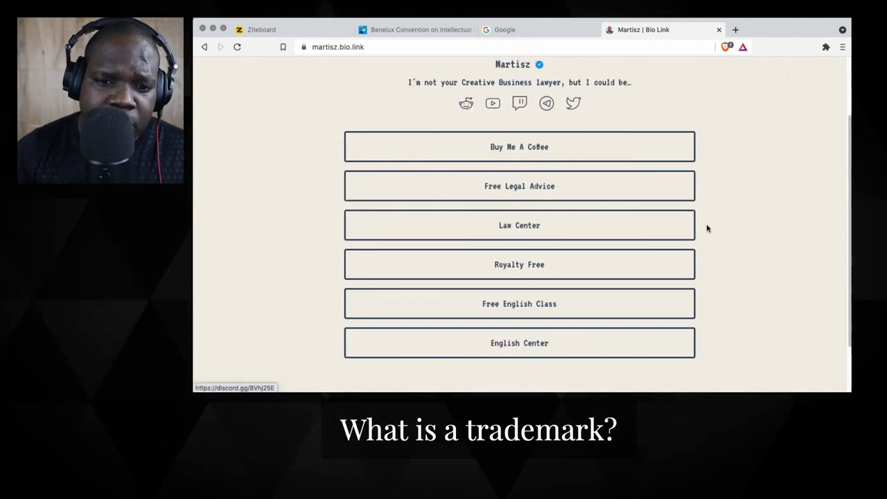
mouse_move(602, 233)
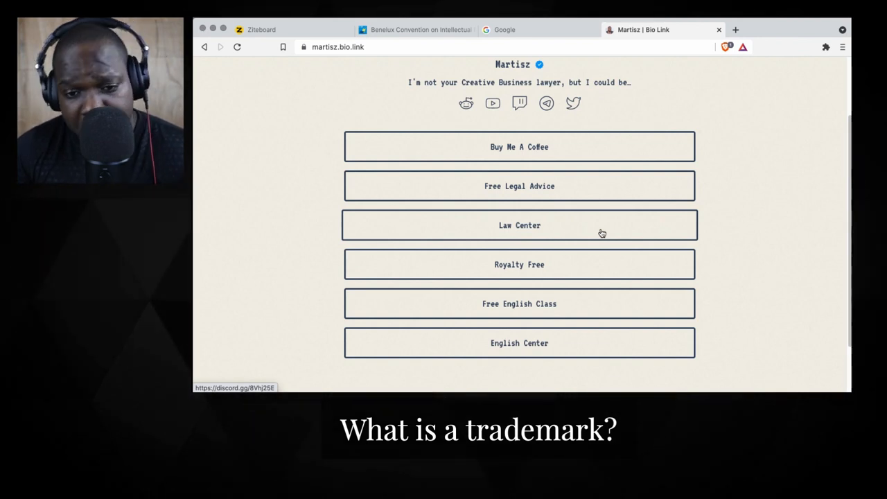
mouse_move(595, 202)
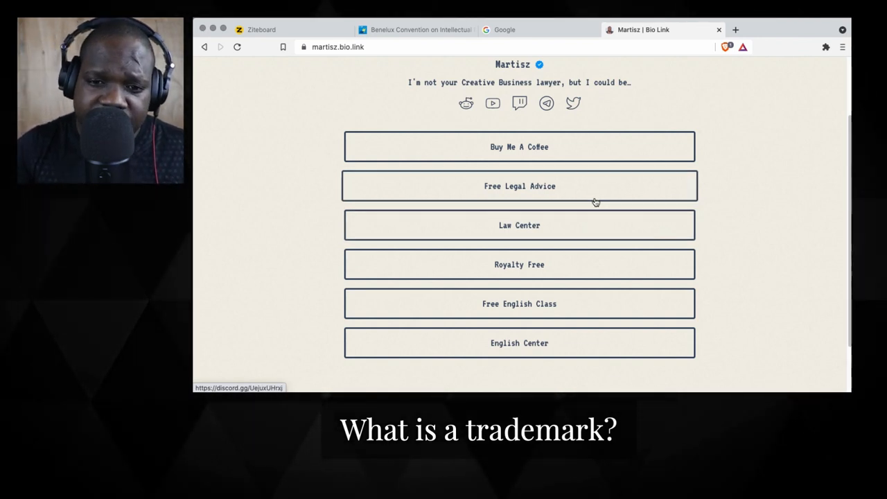